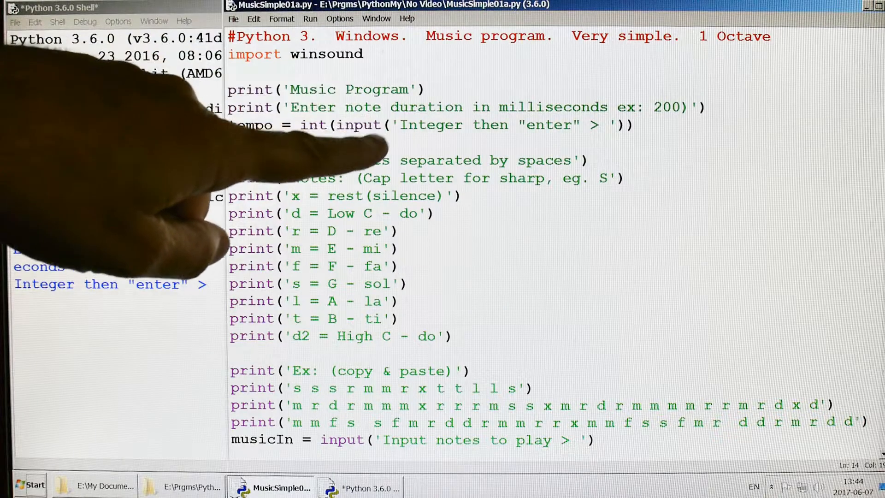
Run the music script and review its note-to-frequency loop, Beep call and Done message.
key(F5)
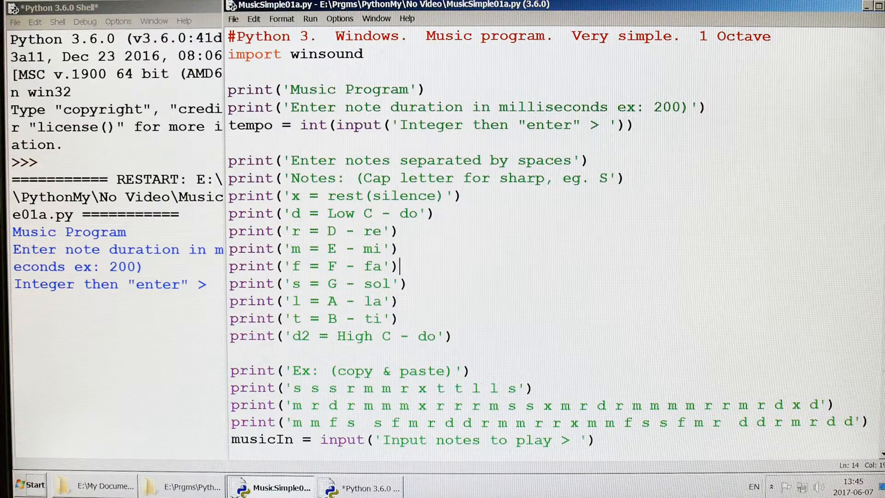
scroll(down, 3)
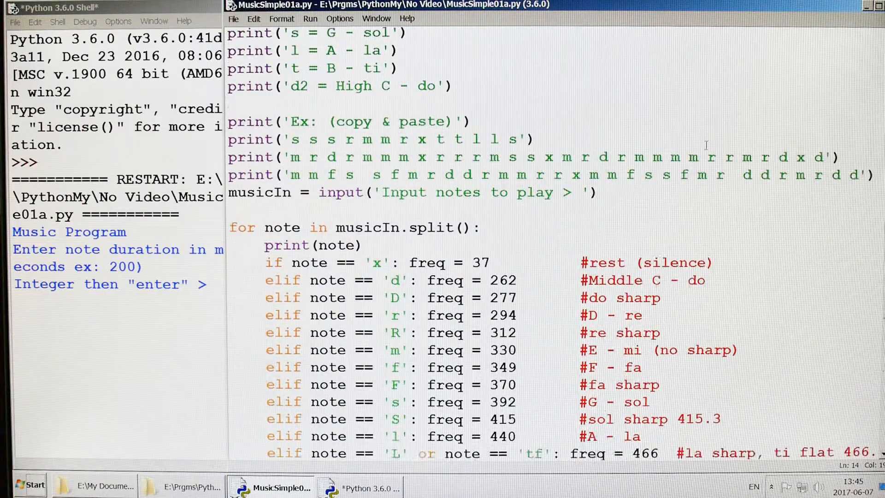
scroll(down, 3)
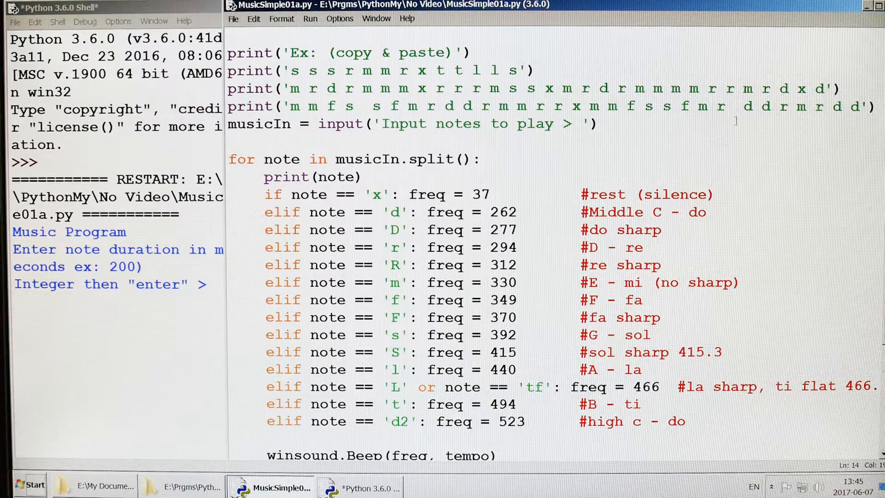
scroll(down, 3)
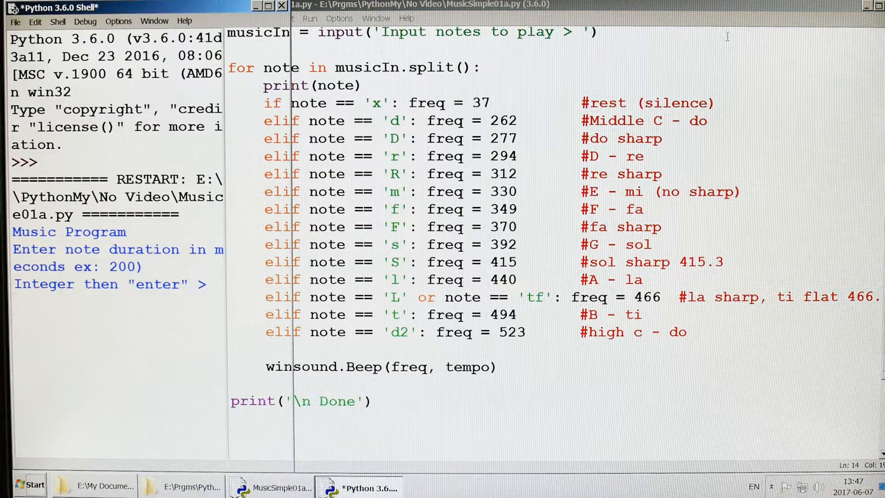
Rerun the script with duration 200 and enter notes 's s s r m m r x t t l l s s'.
key(F5)
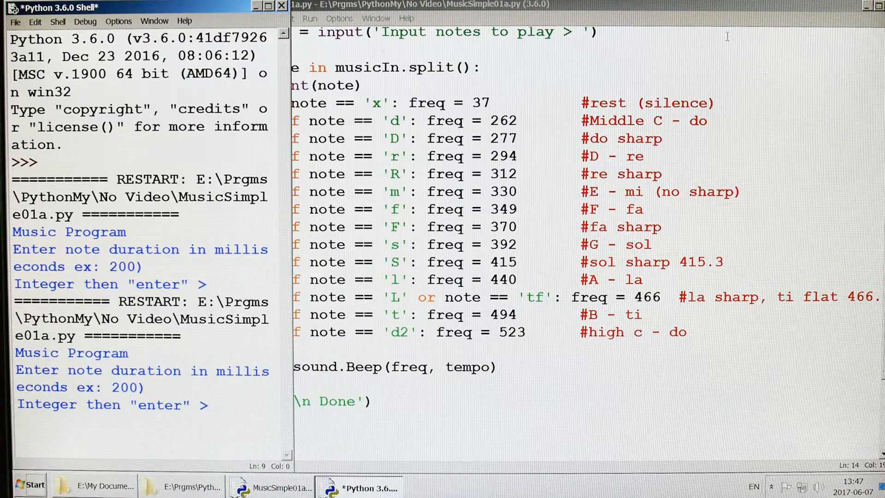
text(200)
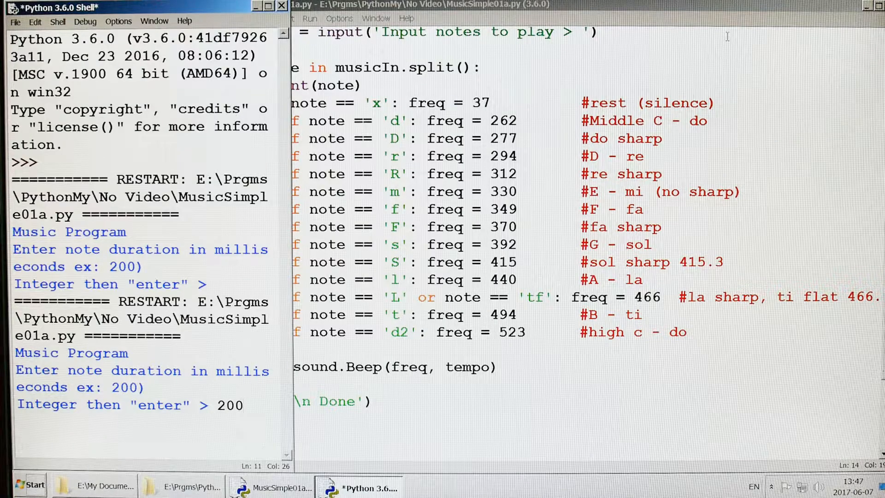
key(Return)
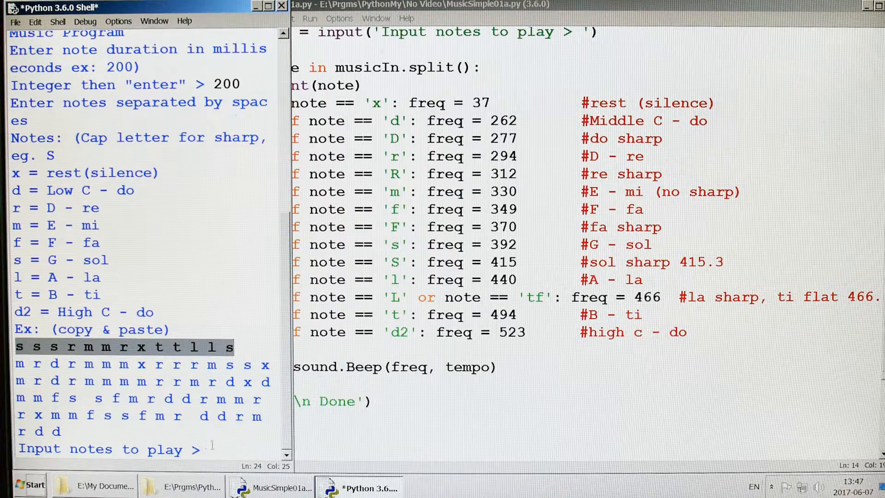
text(s s s r m m r x t t l l s)
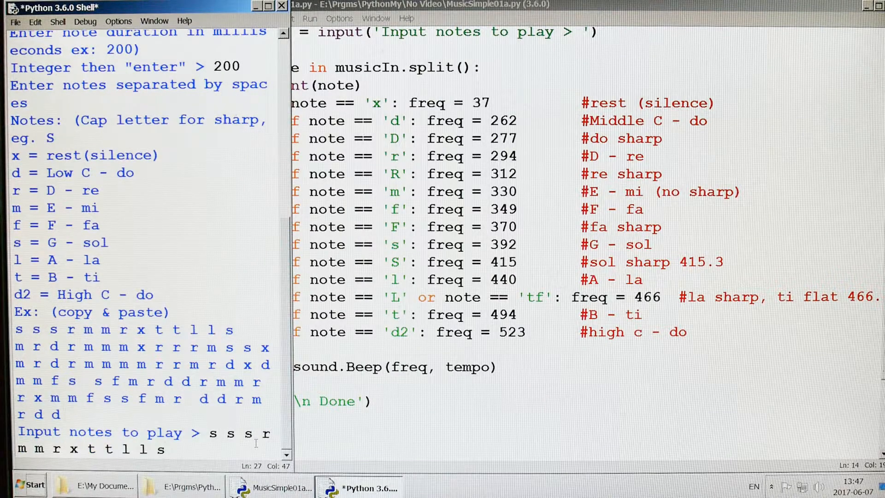
text(s)
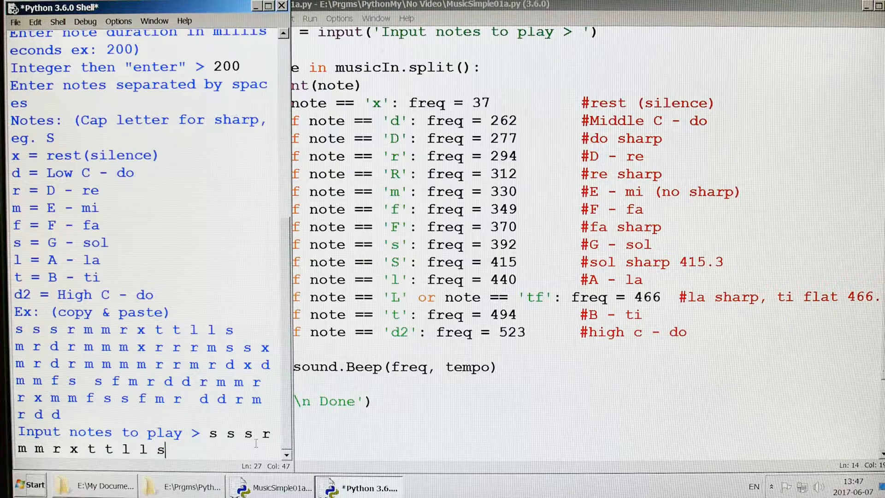